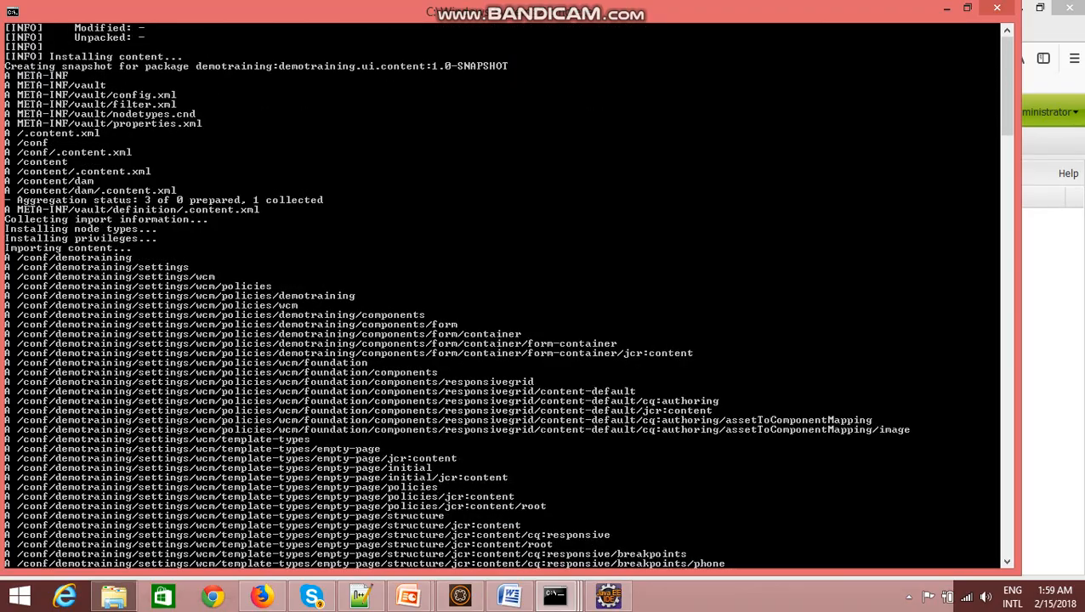
Scroll the demotraining mvn clean install output to confirm BUILD SUCCESS for all modules
scroll(down, 3)
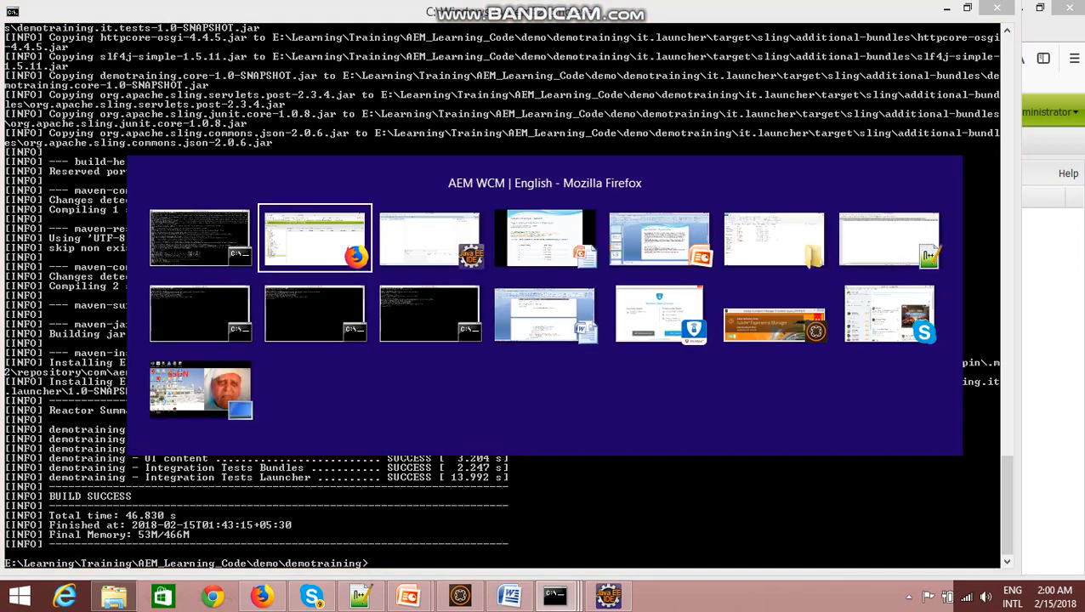
Switch to Firefox and open the DemoTraining English page in the AEM page editor
click(314, 239)
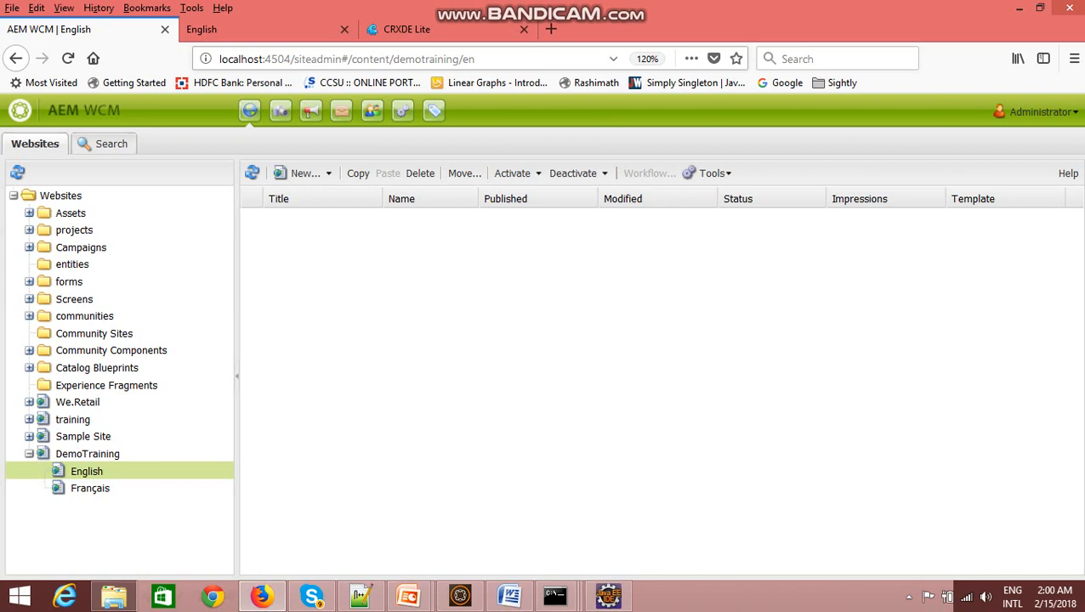
click(67, 59)
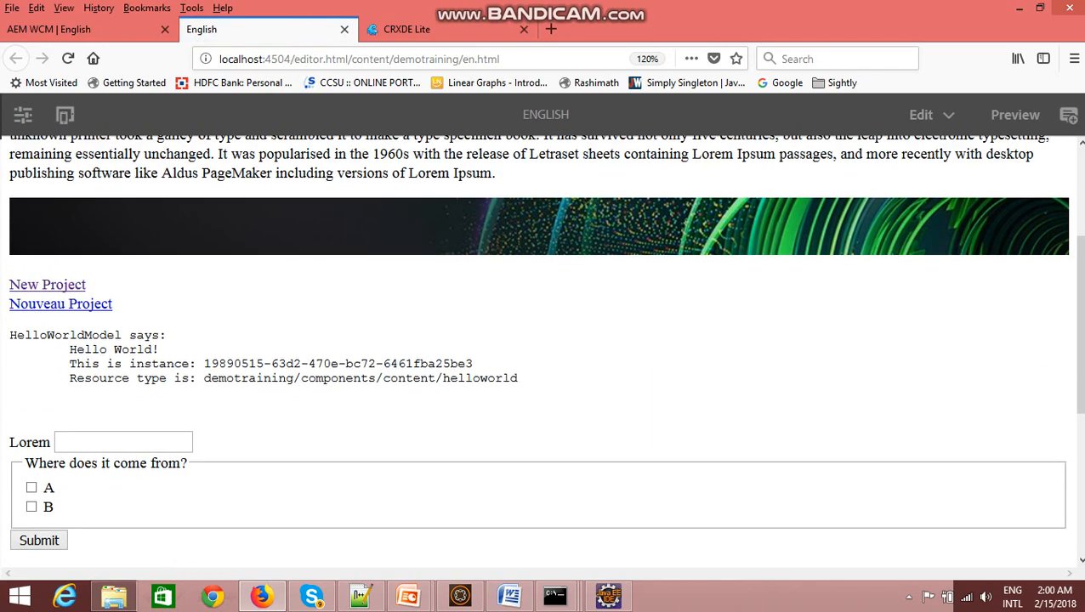
Show the Assets side panel beside the English page, then move to CRXDE Lite
click(23, 114)
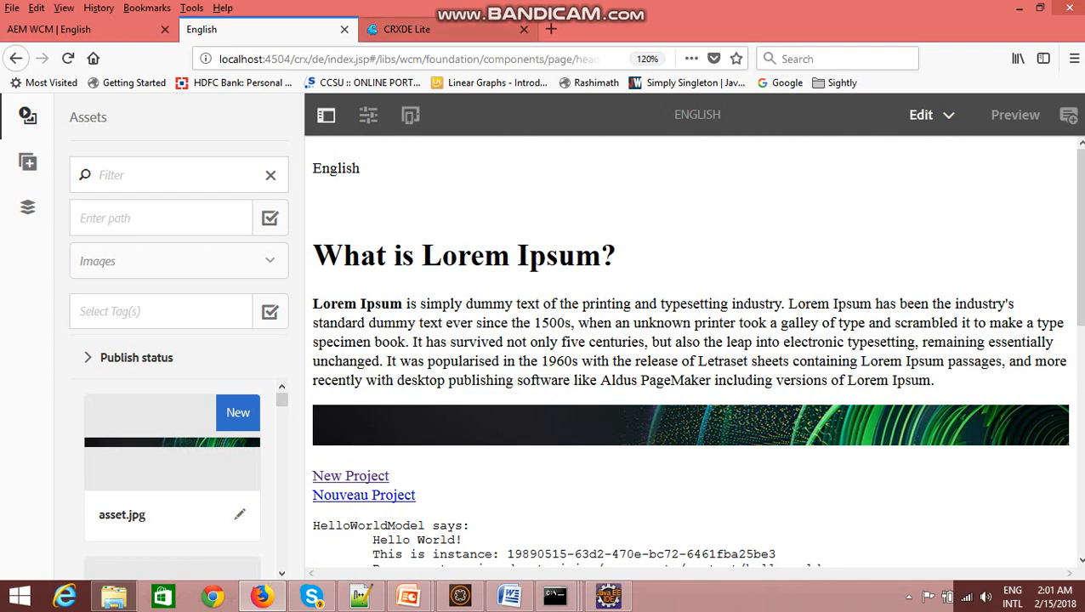
click(448, 29)
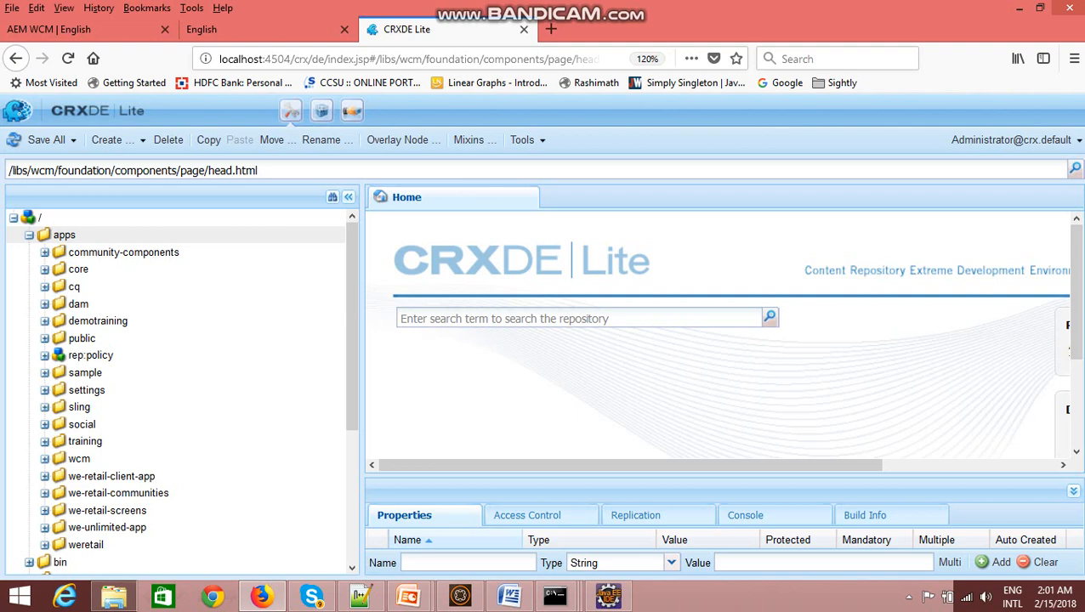
Select /apps and expand demotraining to show clientlibs, components, config, install and templates
click(64, 235)
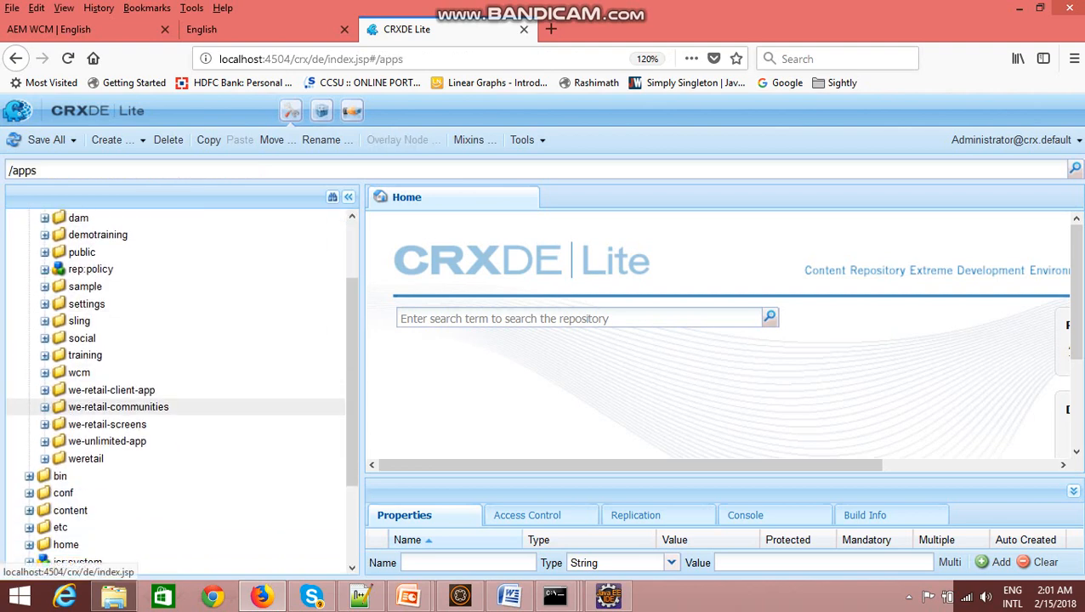
click(45, 235)
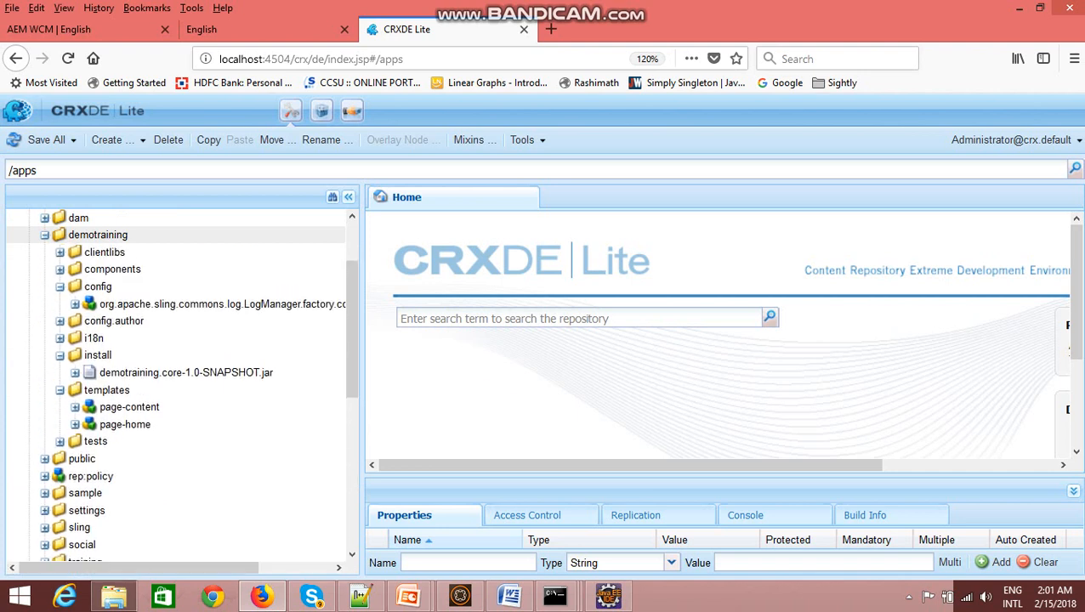
mouse_move(98, 235)
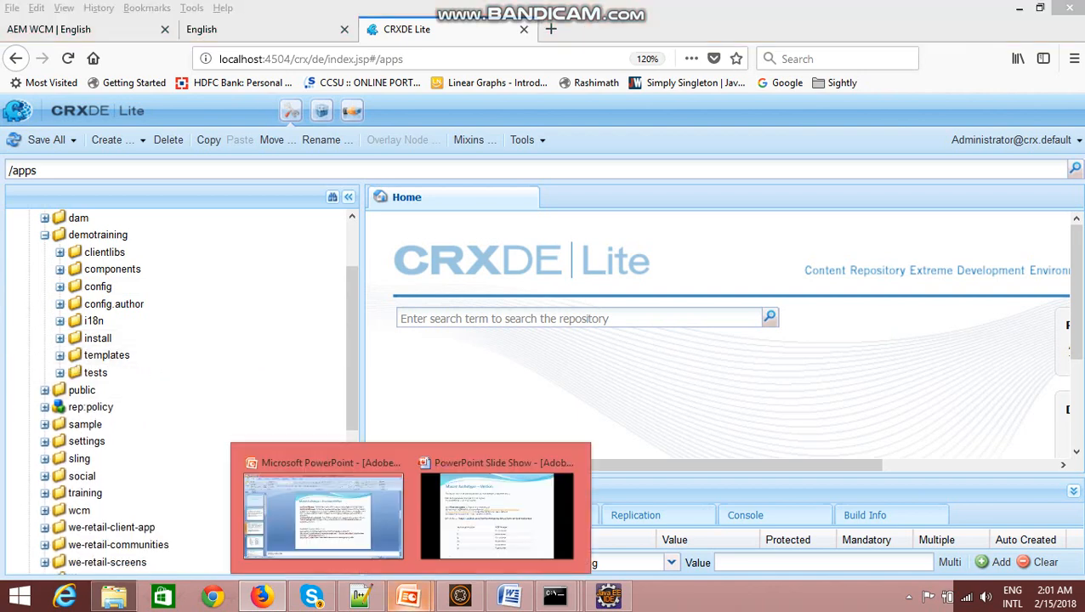
Look at the Maven Archetype – Properties slide in PowerPoint
click(322, 517)
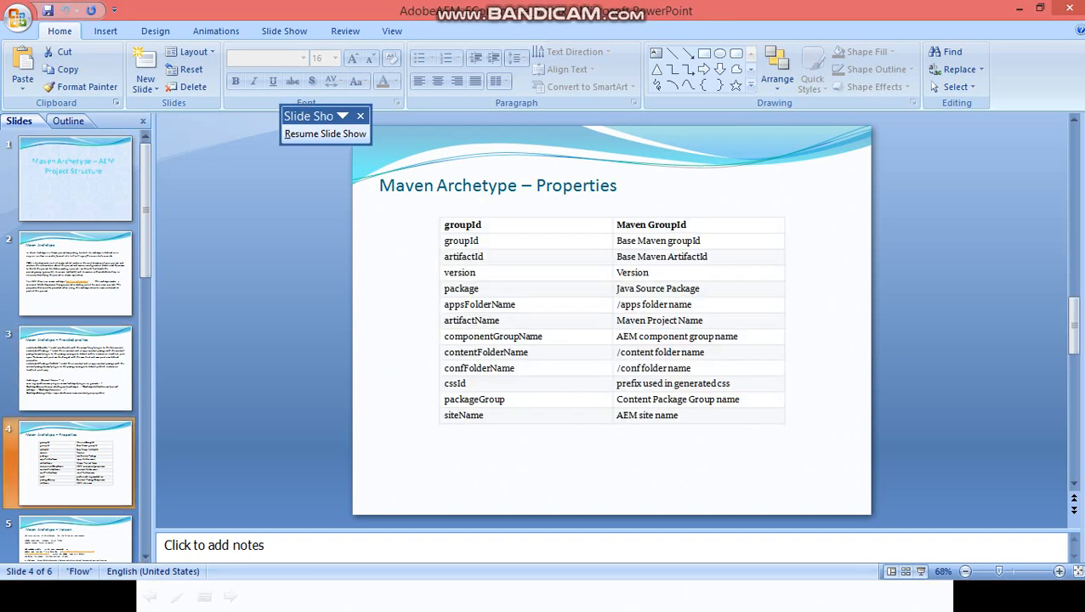
double_click(480, 303)
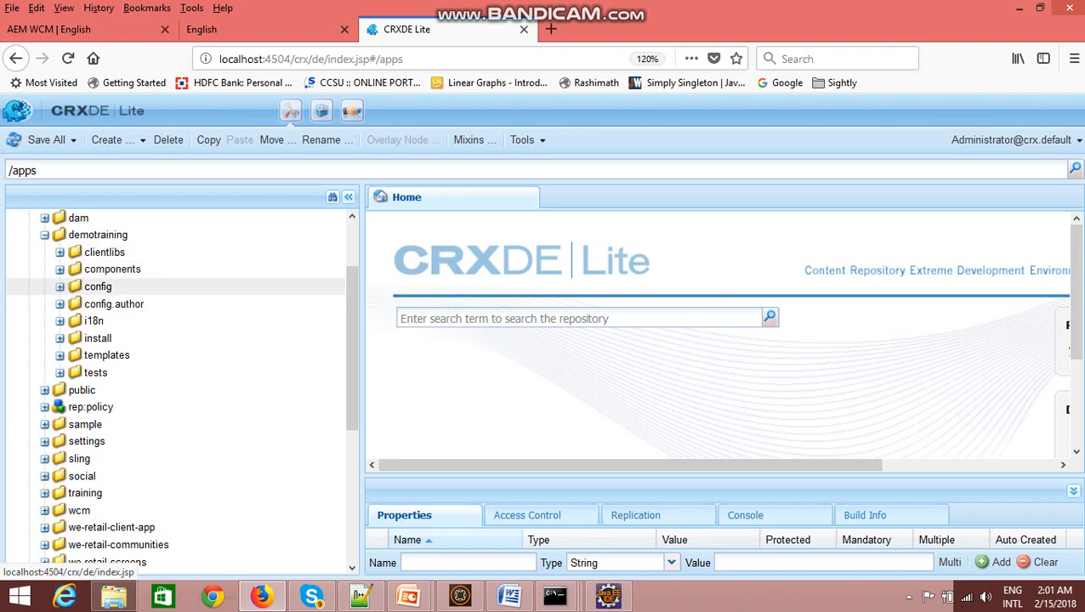
Point out config and install under /apps/demotraining, then bring up Eclipse from the taskbar
click(93, 320)
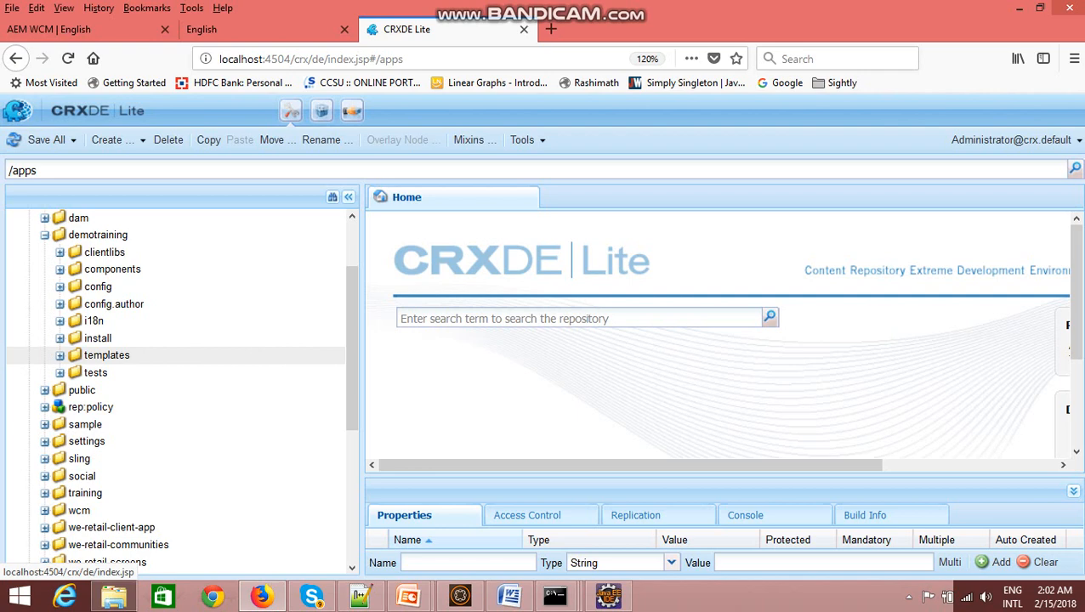
click(97, 338)
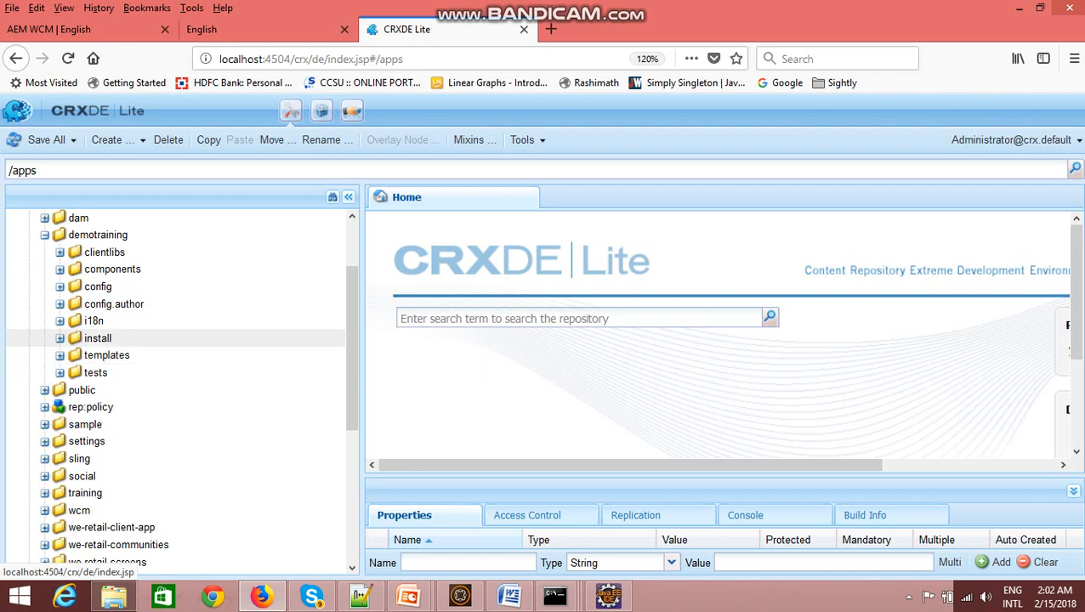
click(608, 595)
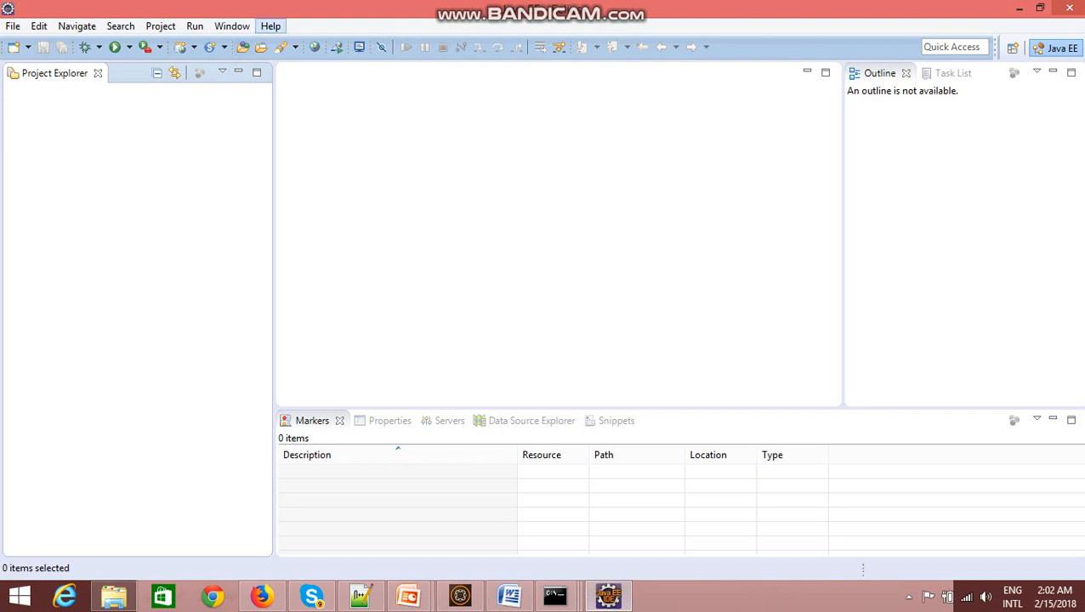
click(270, 26)
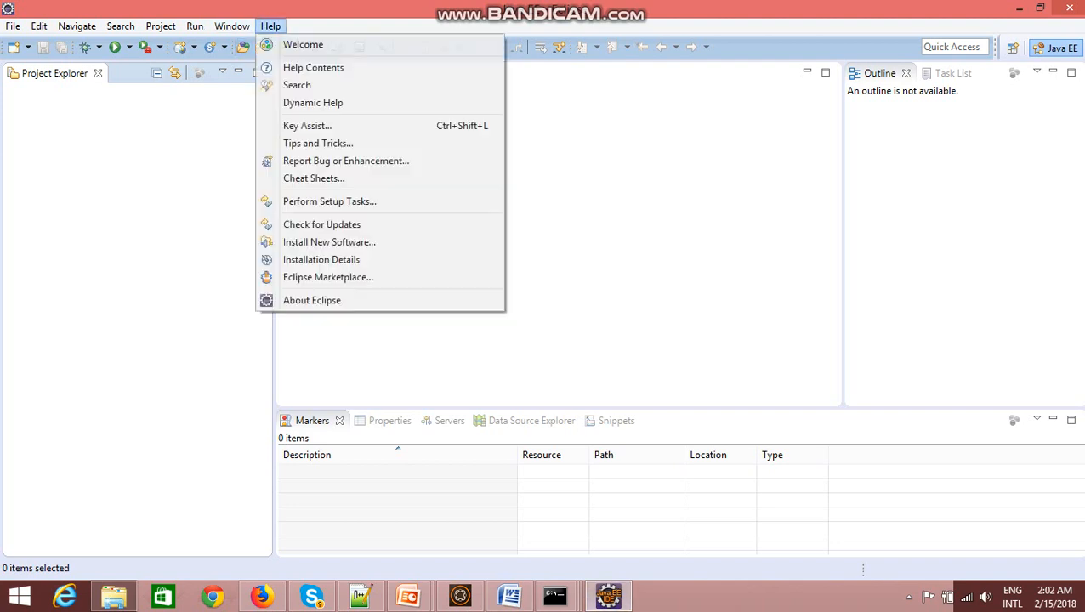
click(328, 277)
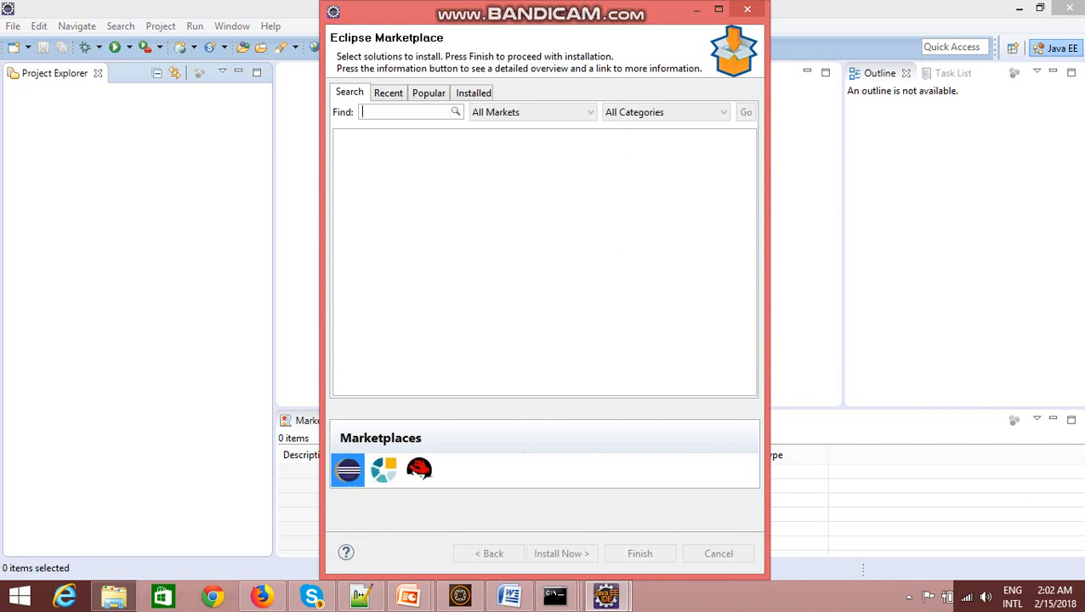
text(em)
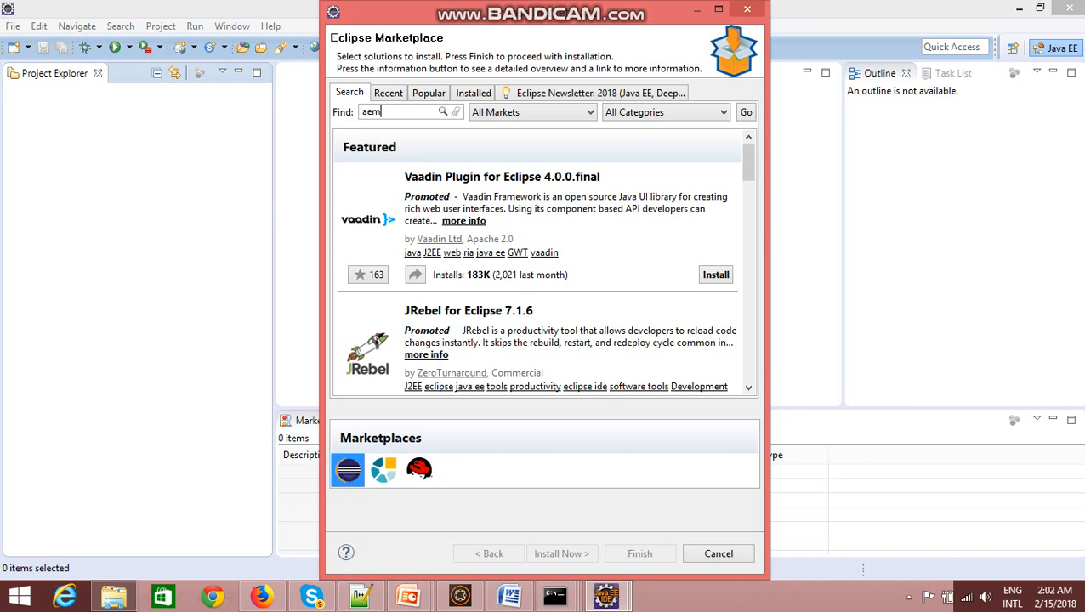
click(744, 112)
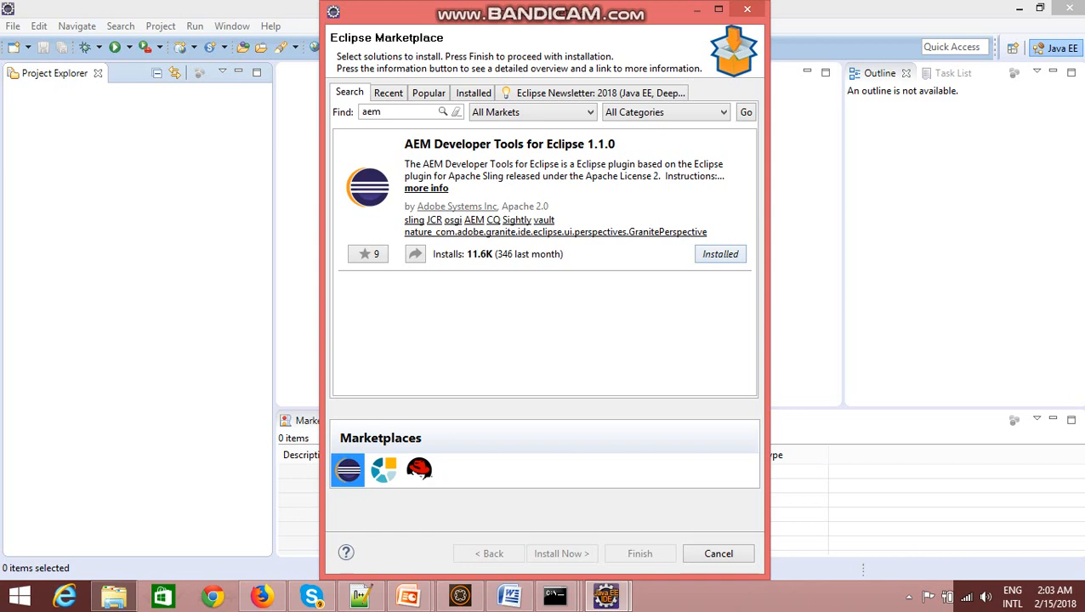
click(399, 111)
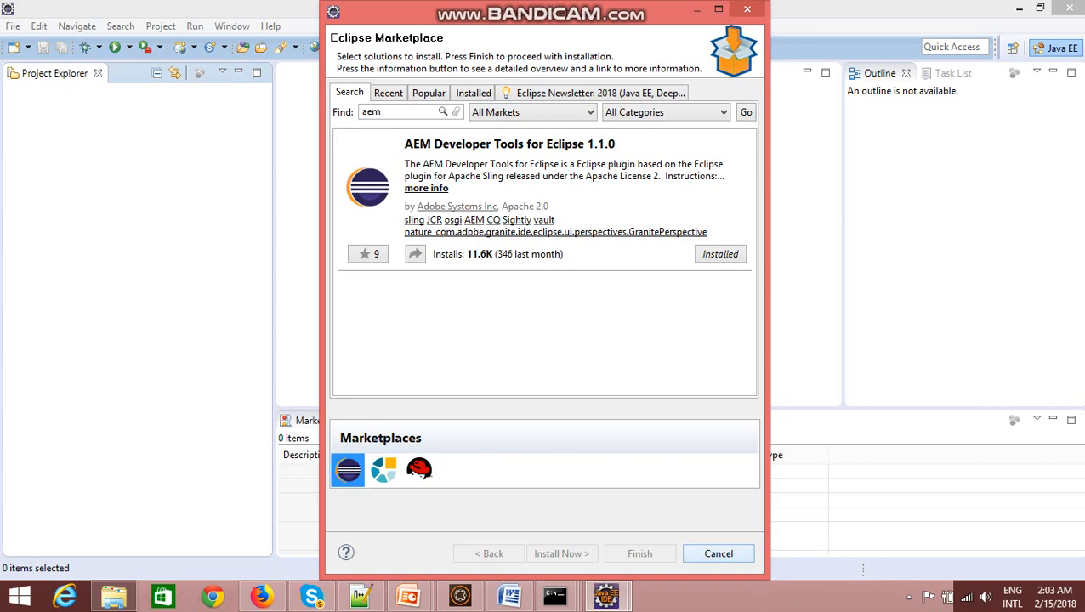
click(717, 553)
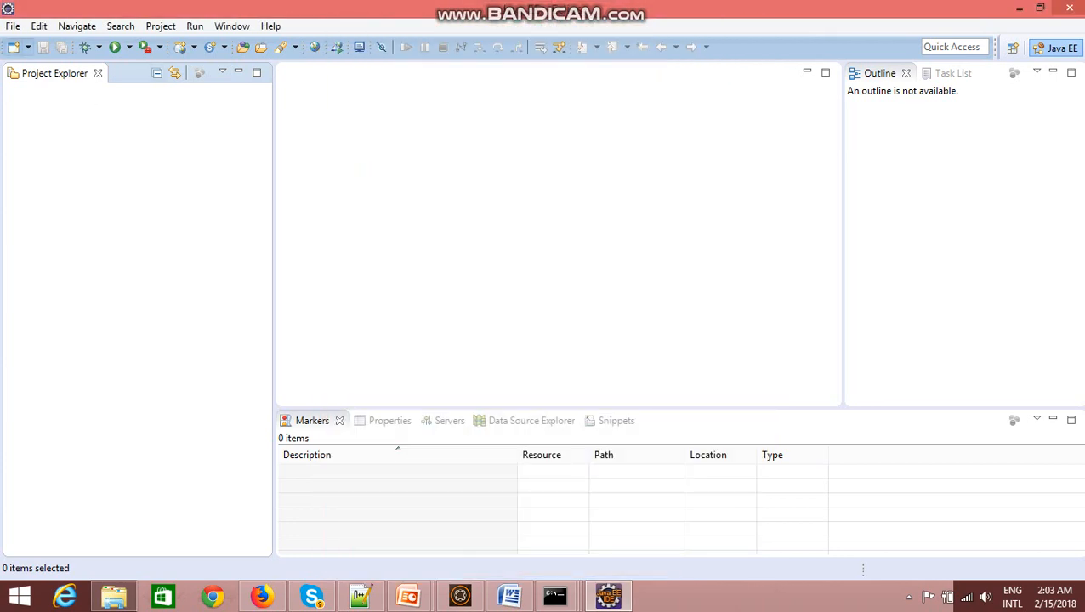
Start the AEM > AEM Sample Multi-Module Project wizard from File > New > Other
click(13, 26)
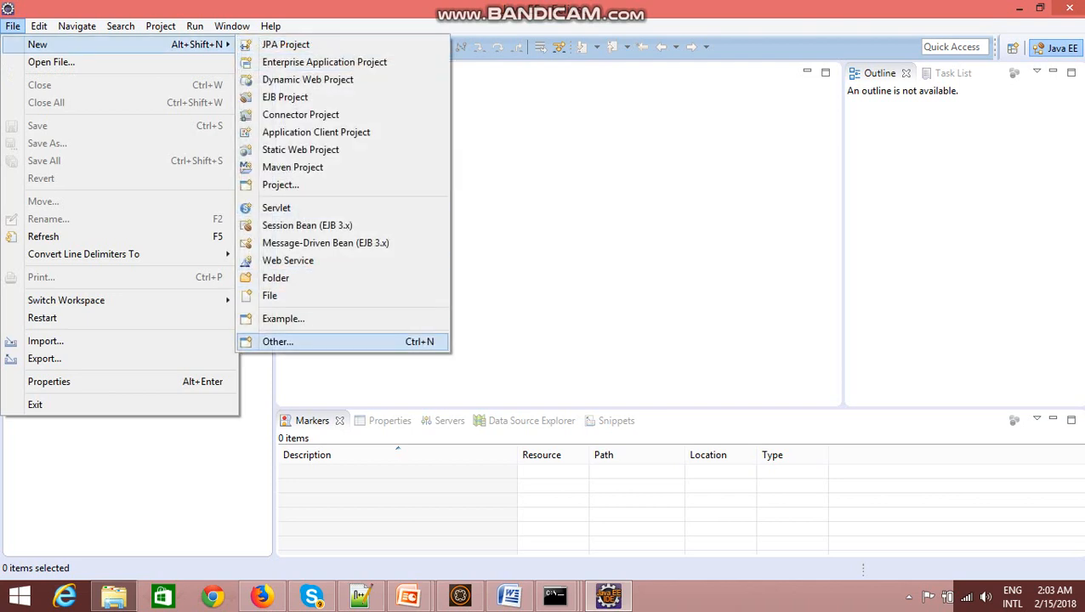
click(278, 341)
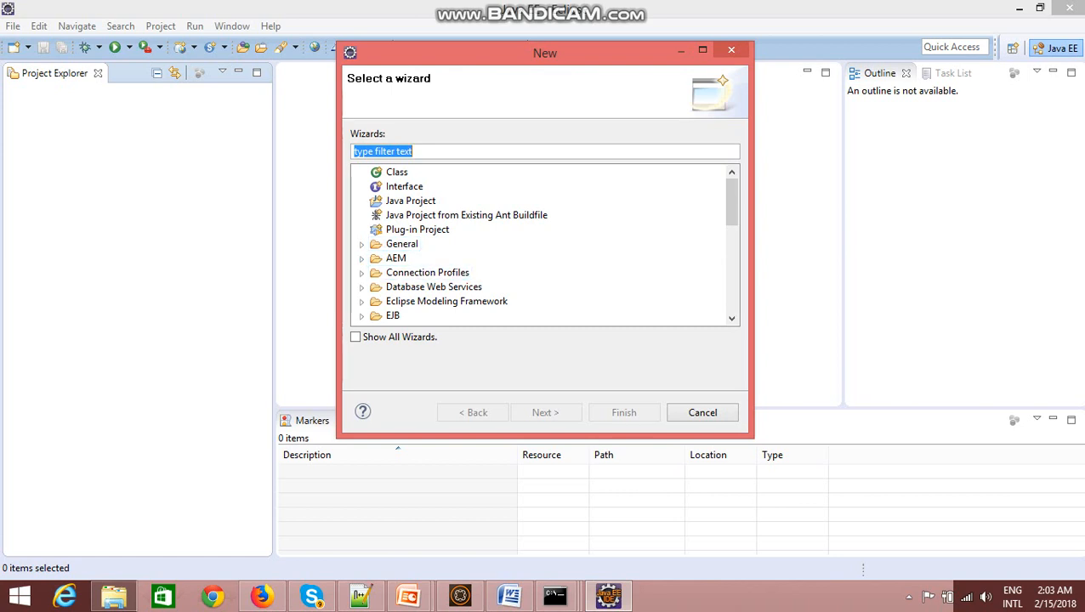
click(401, 244)
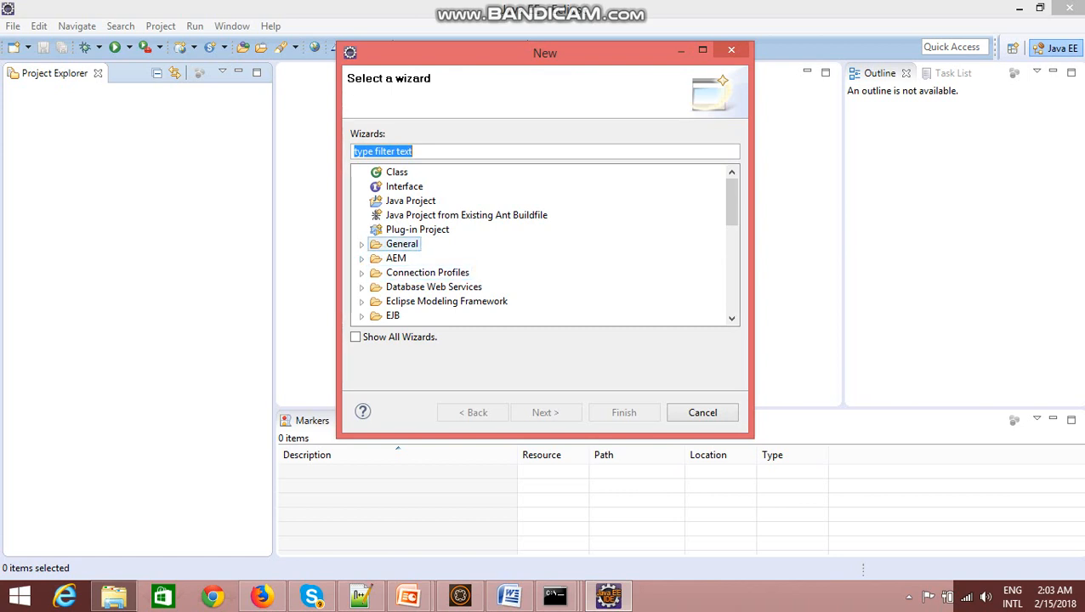
click(396, 171)
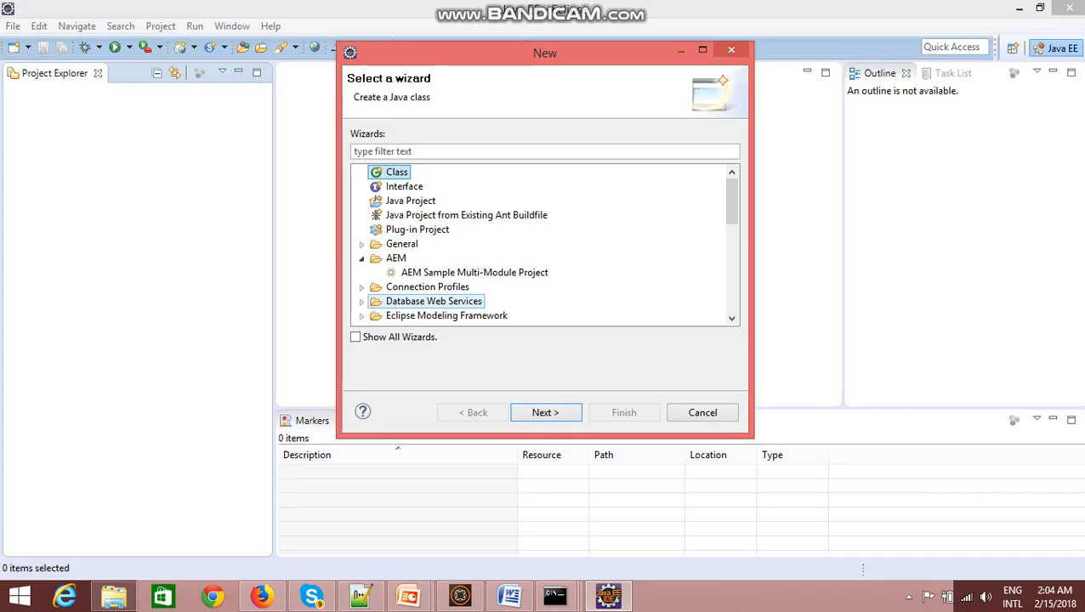
click(473, 272)
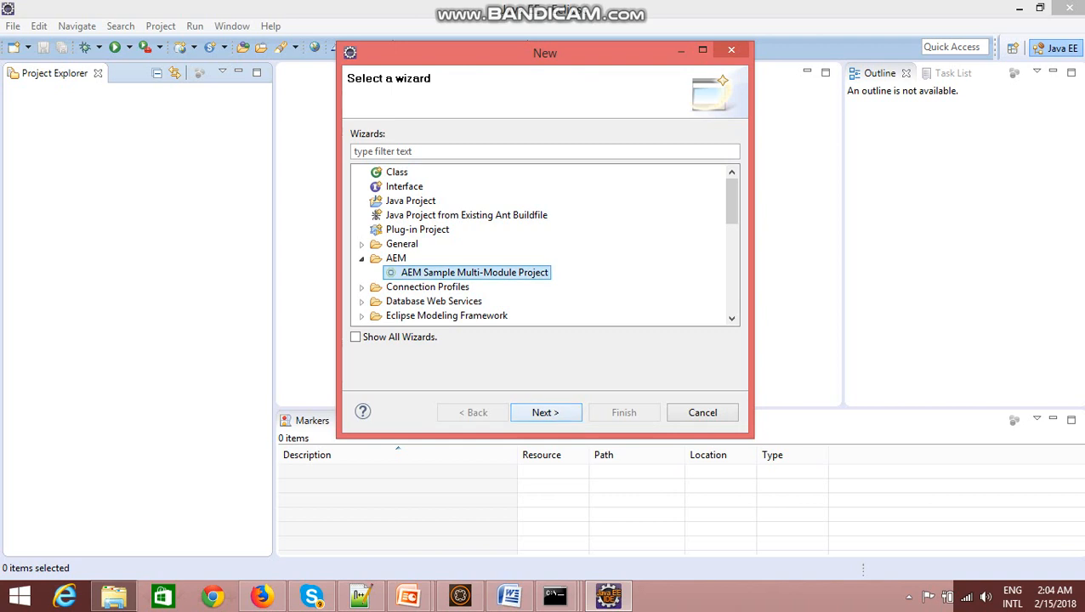
click(545, 413)
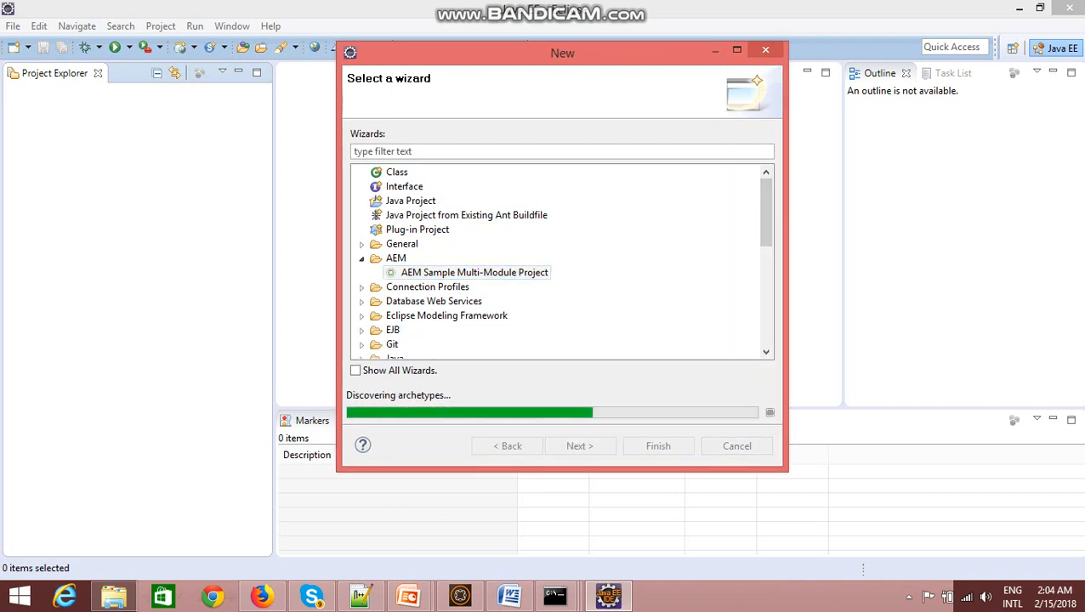
Keep the default location and choose aem-project-archetype version 10
click(579, 445)
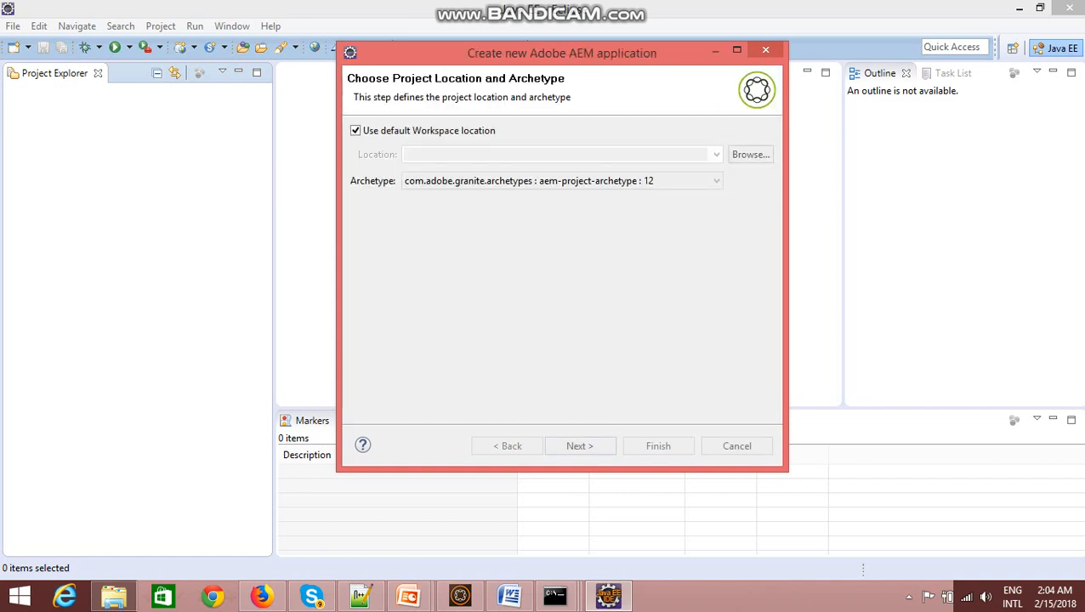
click(561, 180)
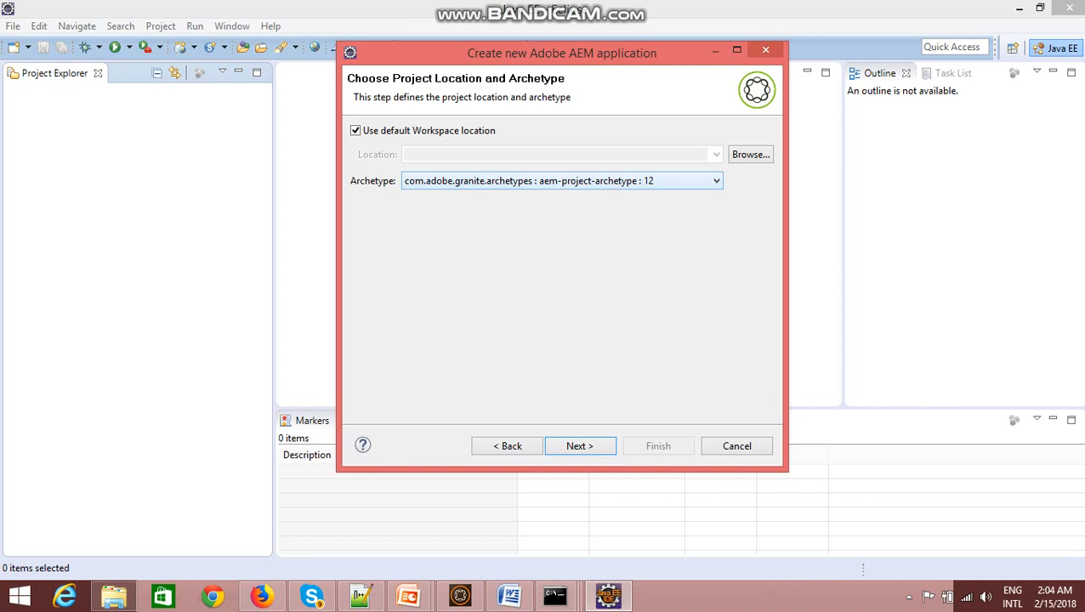
click(715, 180)
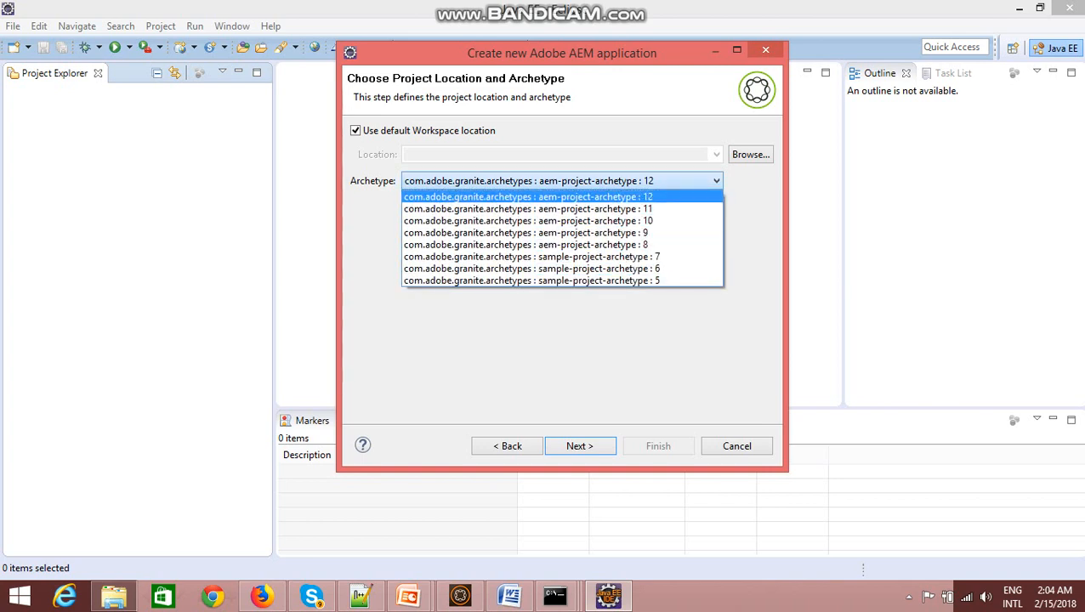
mouse_move(527, 209)
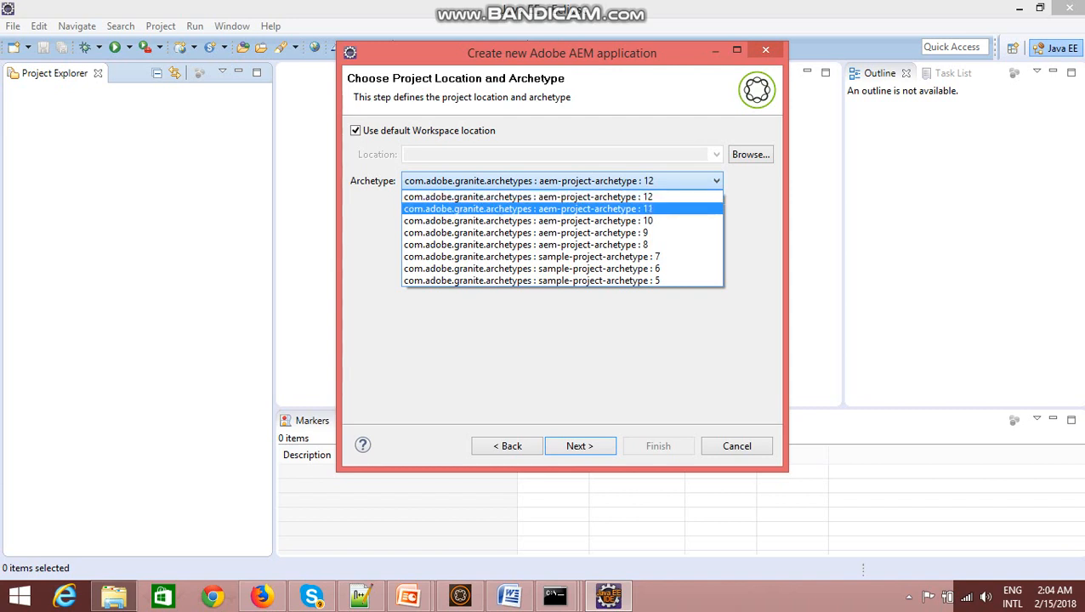
mouse_move(527, 220)
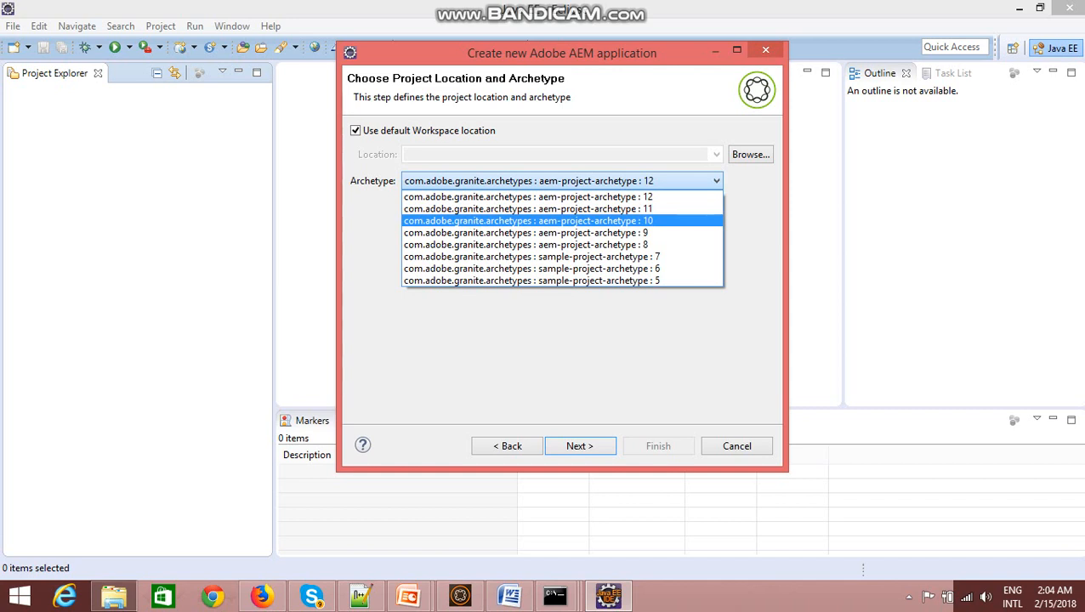
click(527, 220)
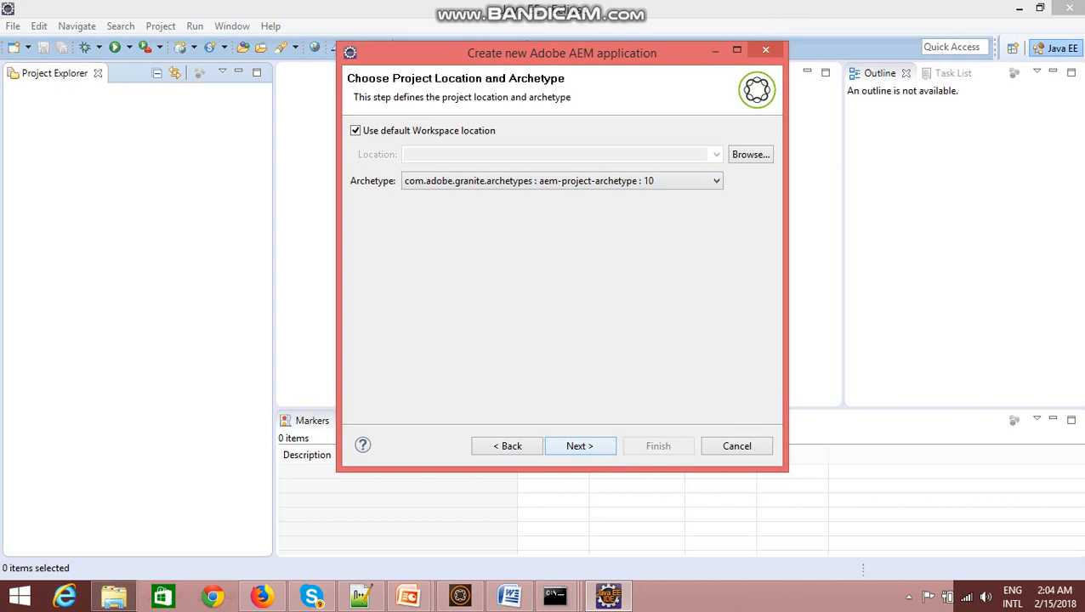
Enter name DemoProject, group id org.aem.demoproject, artifact id demoproject, and expand Advanced
click(579, 446)
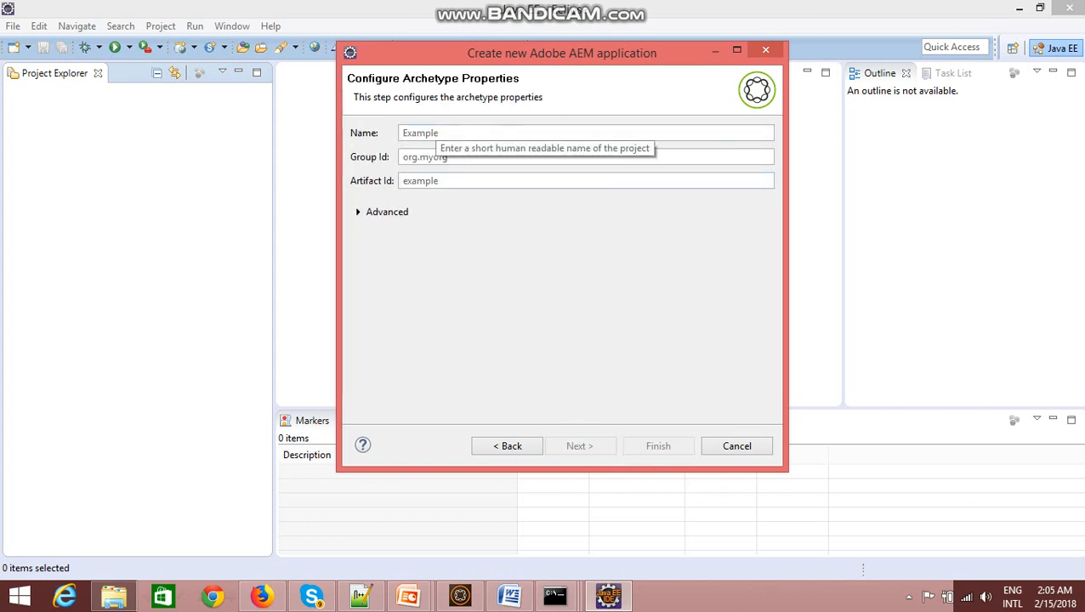
text(xample)
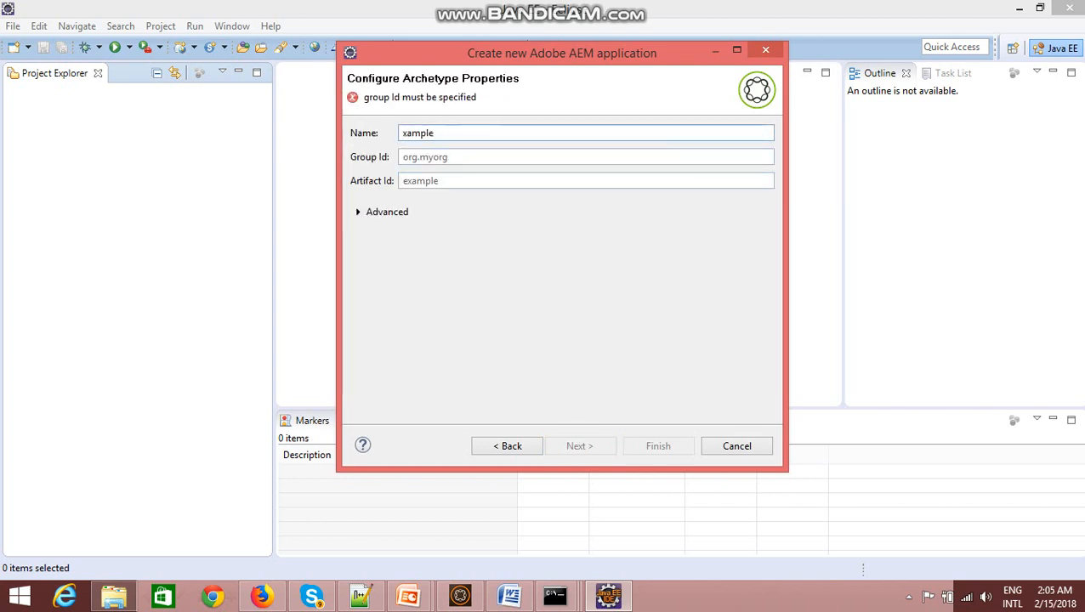
text(DemoProject)
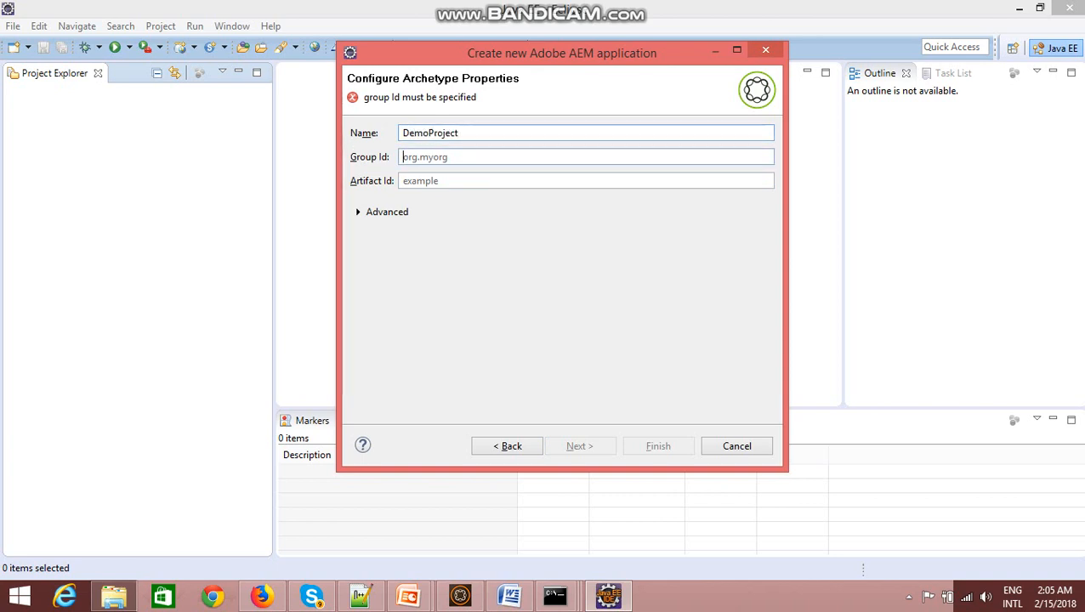
click(585, 157)
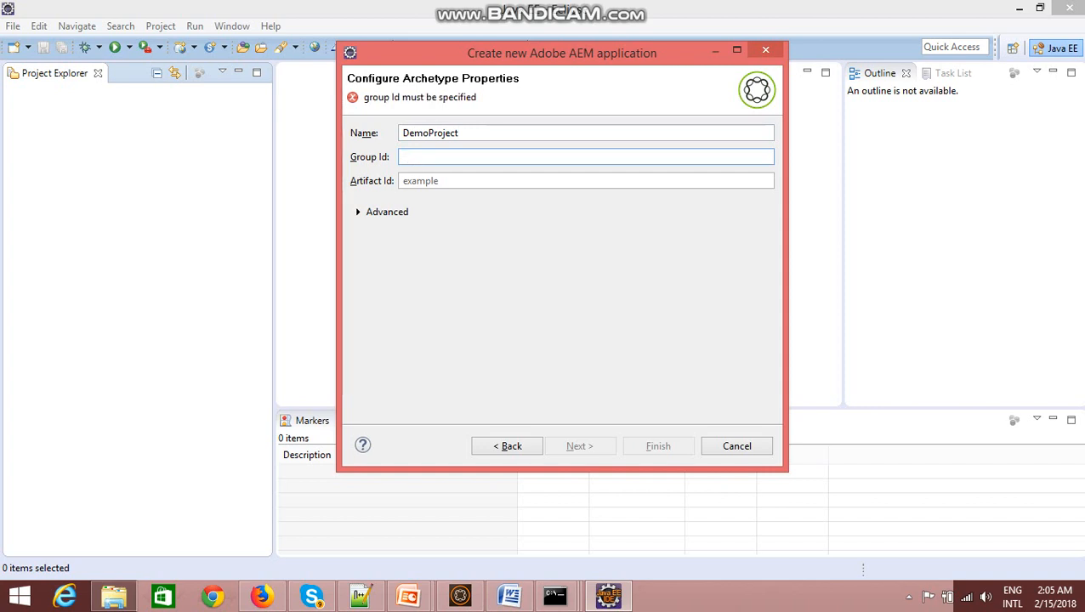
text(org.)
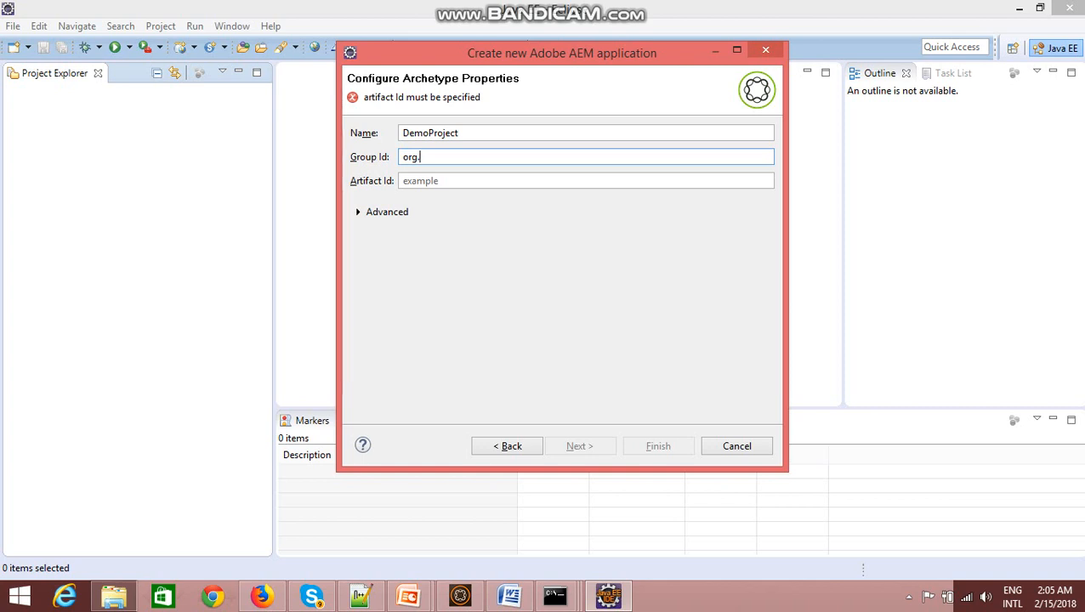
text(aem.)
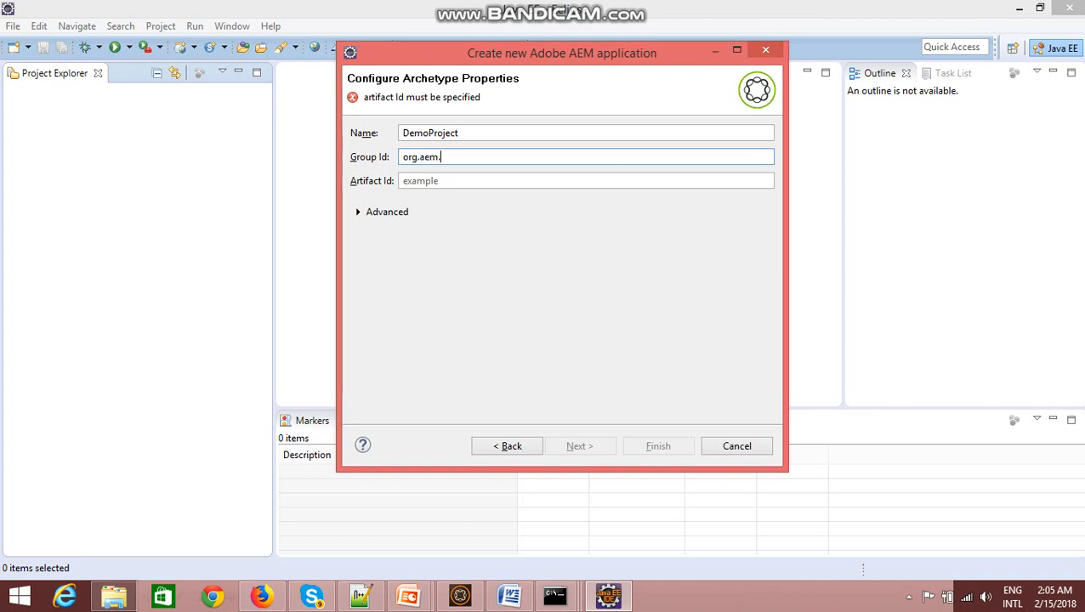
text(demoproject)
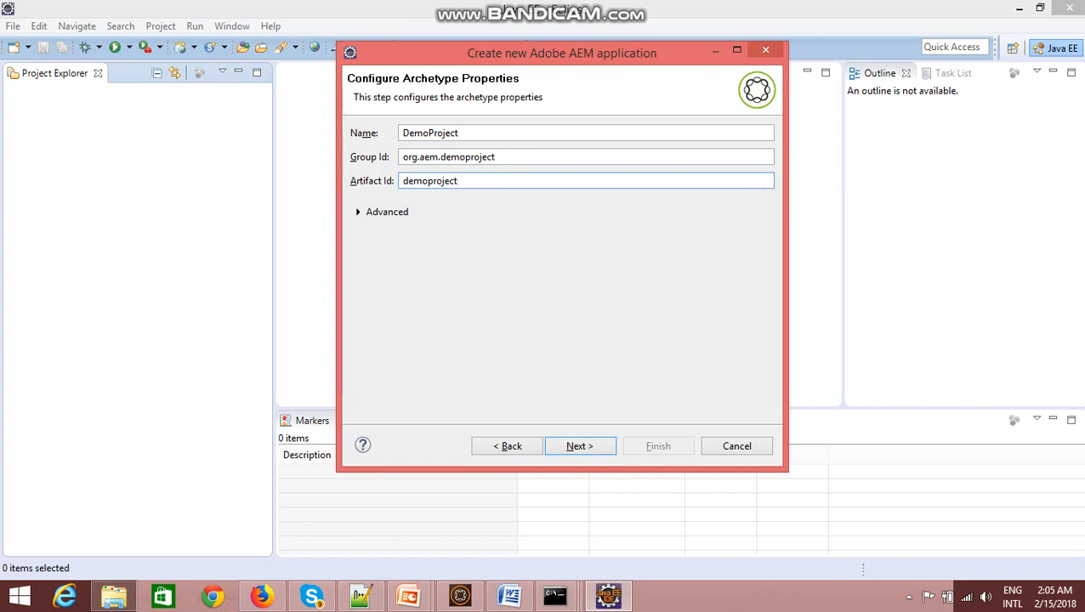
click(359, 212)
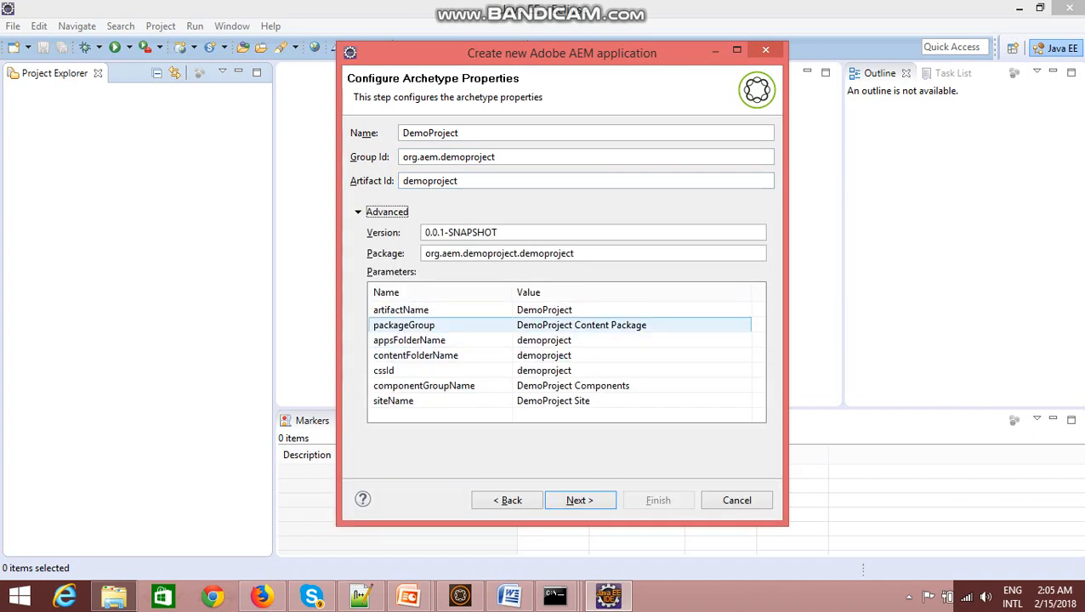
Review the Version, Package and Parameters table, then advance to the server step
click(409, 340)
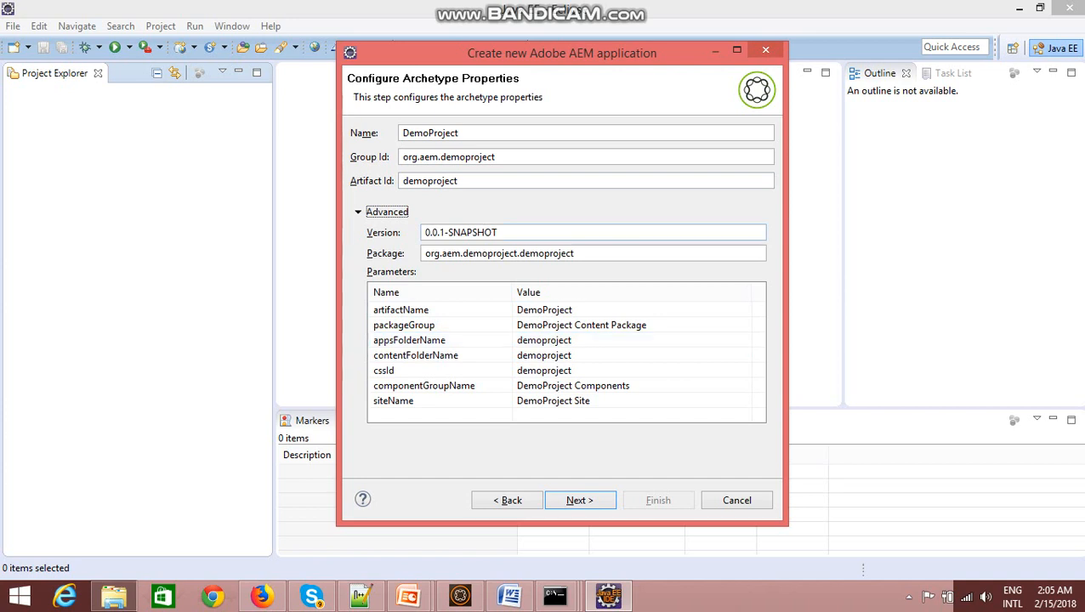
click(415, 354)
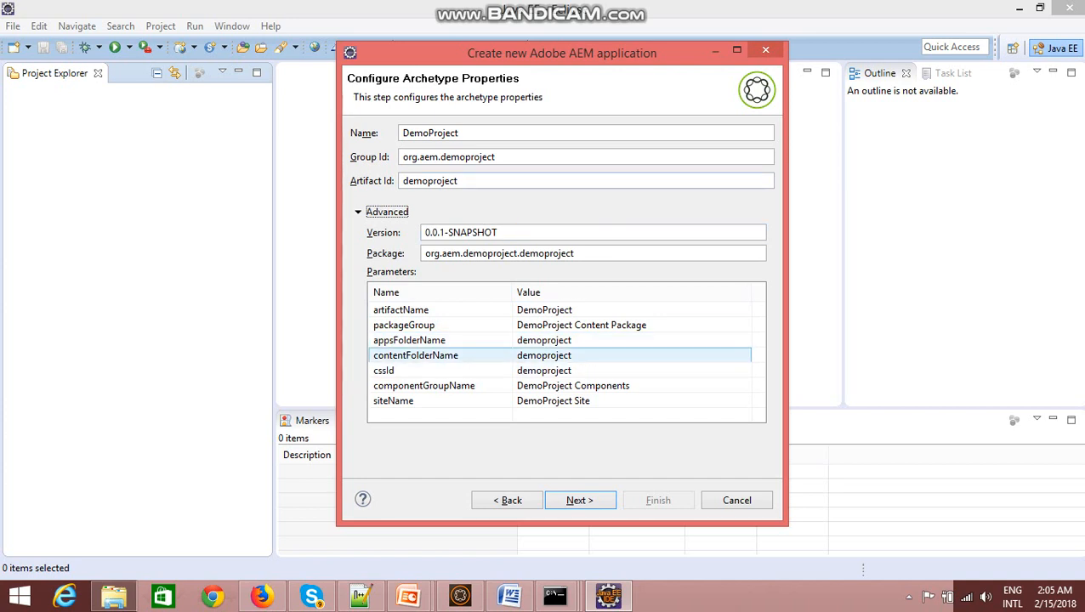
click(383, 370)
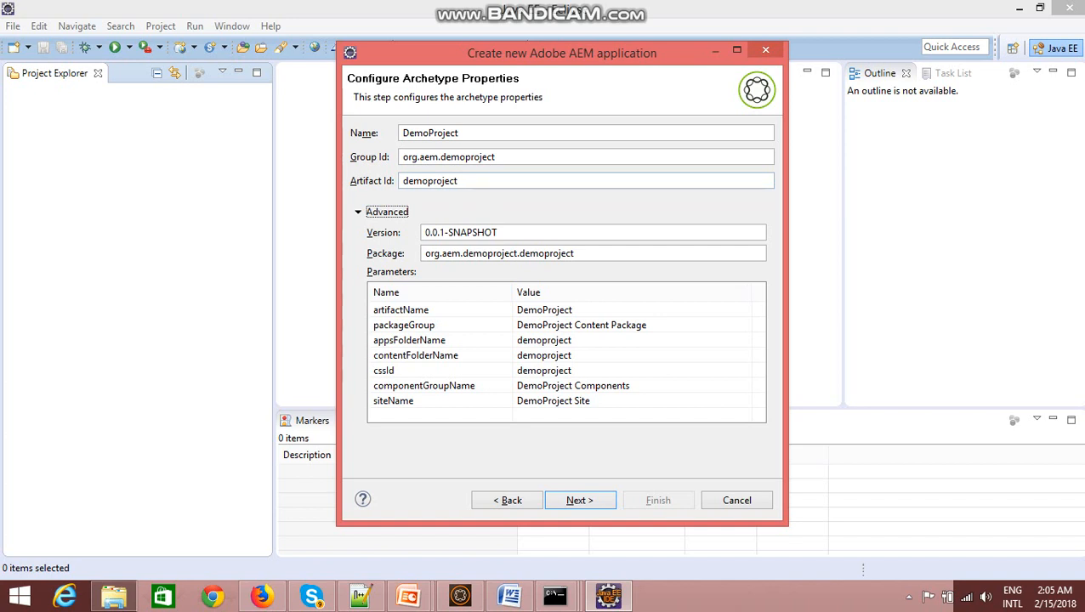
click(409, 340)
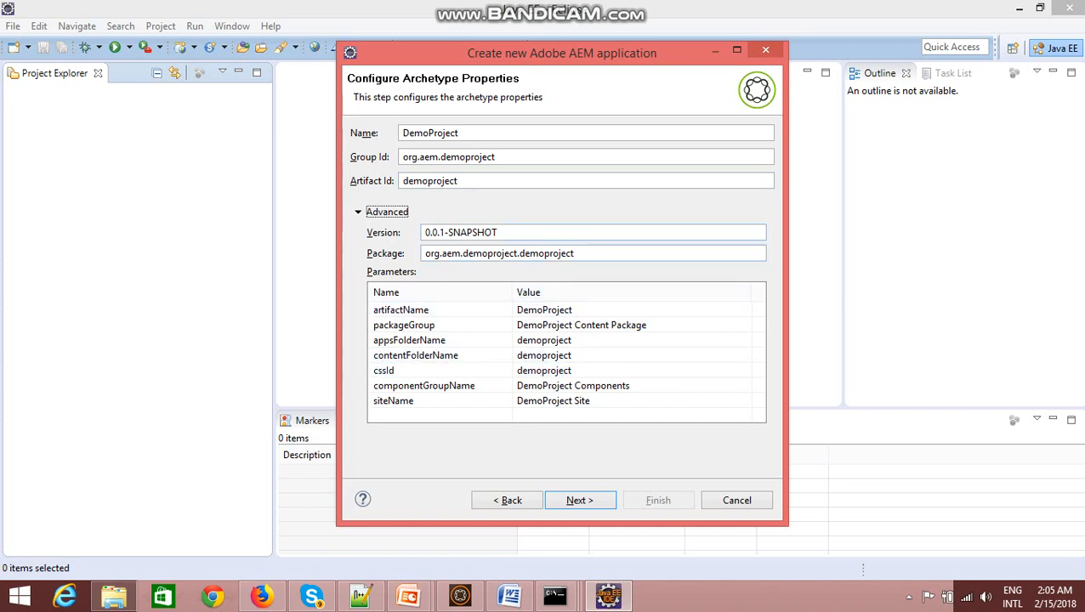
click(416, 355)
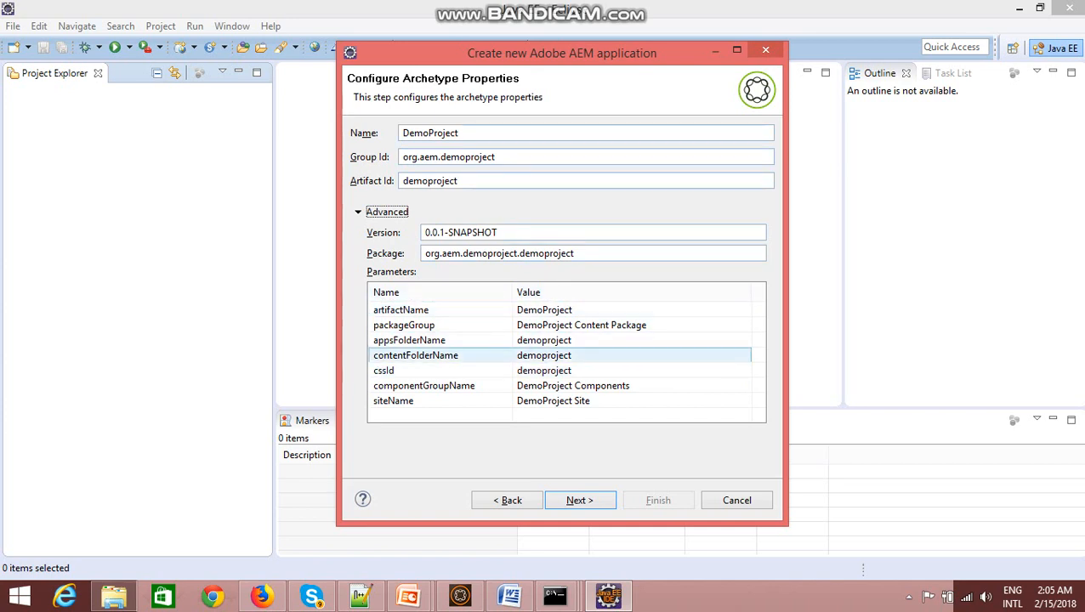
click(579, 500)
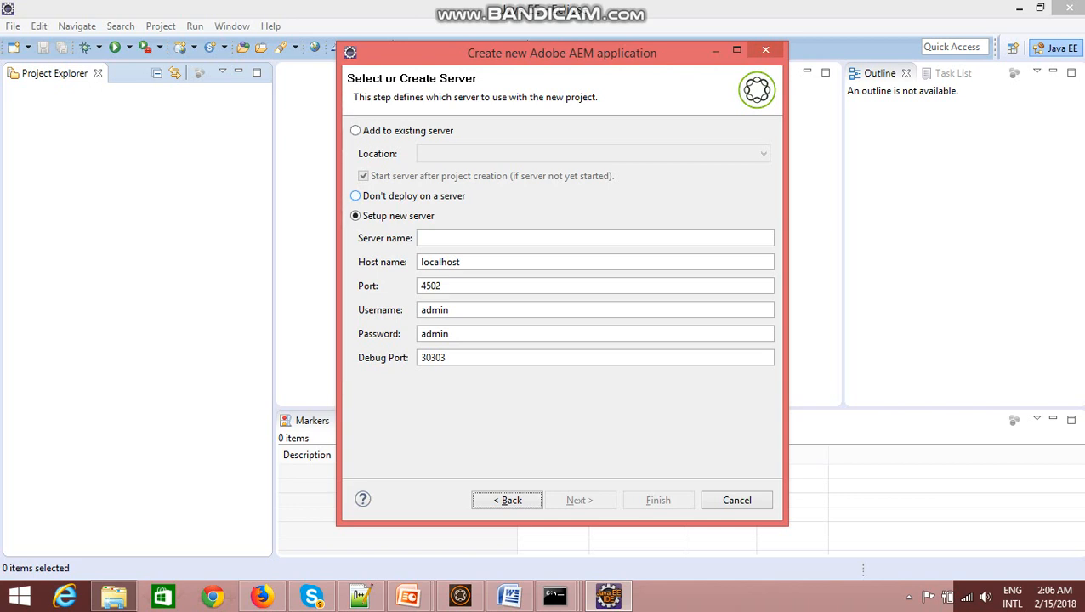
Choose 'Don't deploy on a server' and finish creating the demoproject modules
click(356, 195)
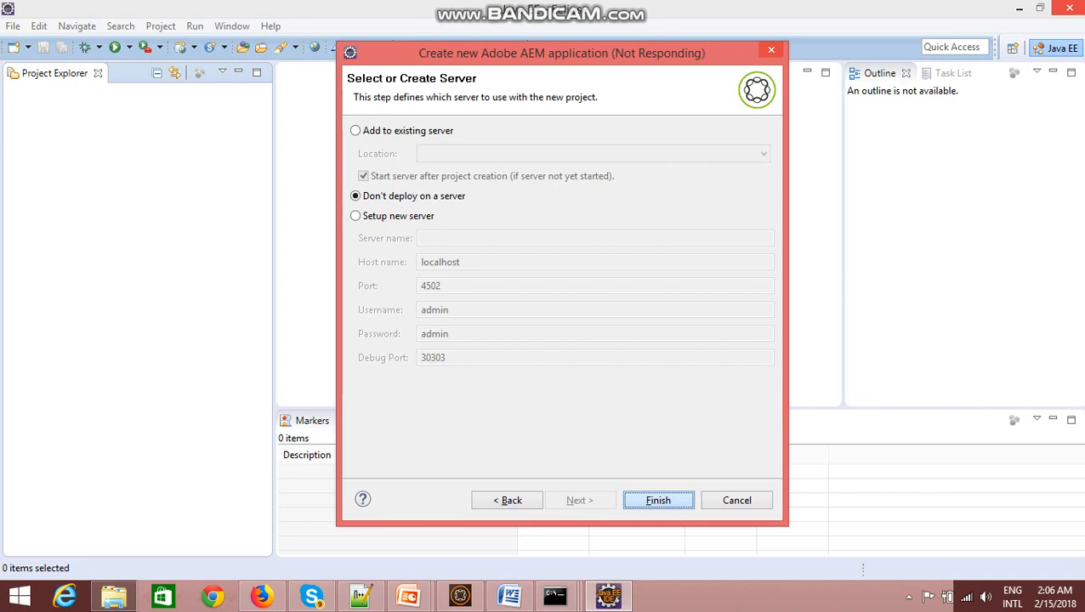
click(657, 500)
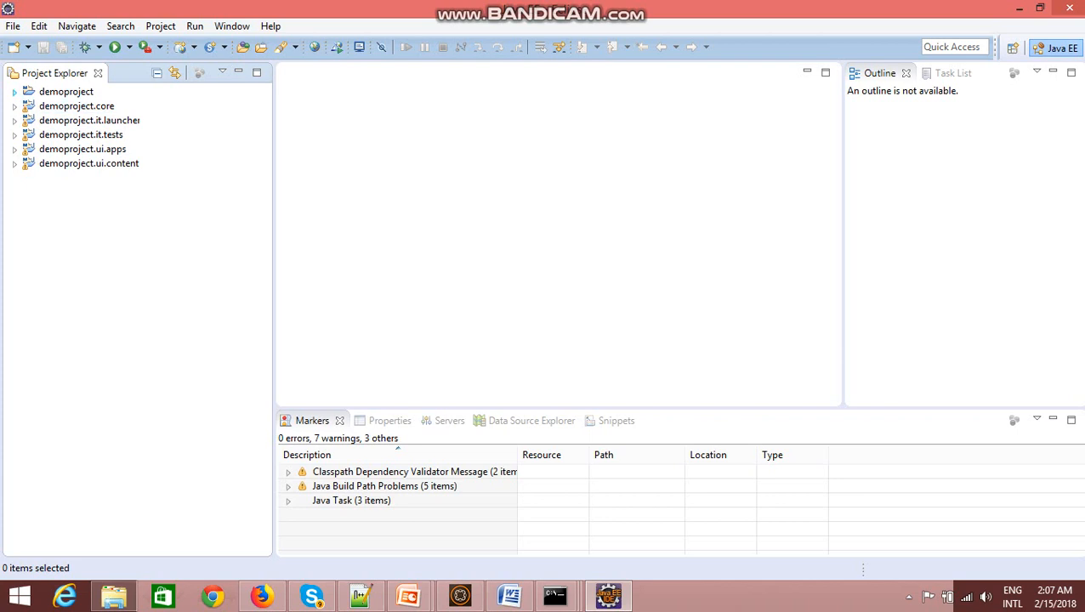
After project creation finishes, select the demoproject.it.tests module in Project Explorer
click(81, 135)
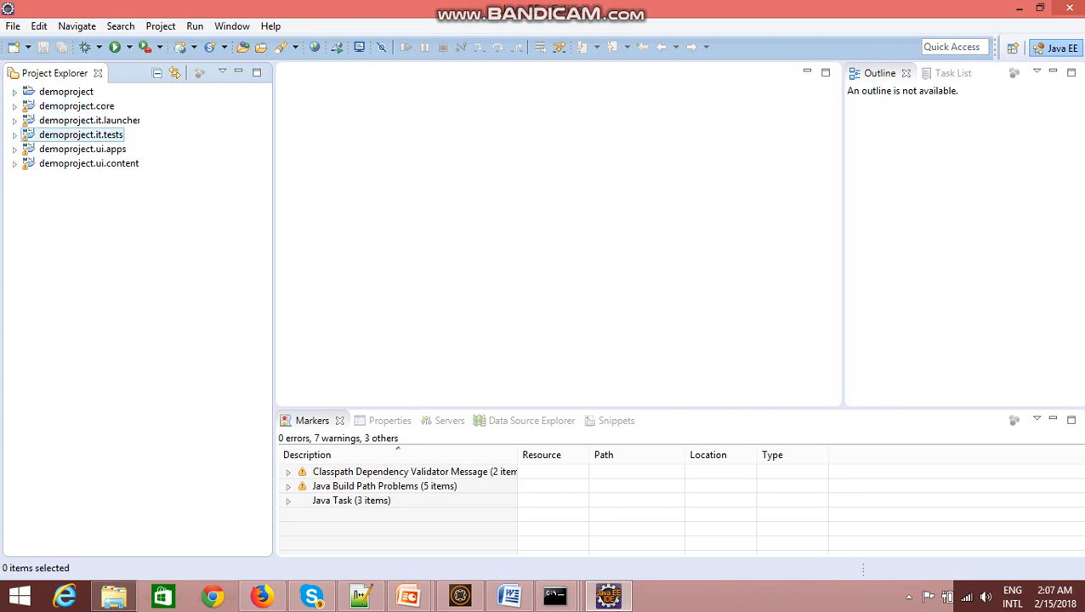